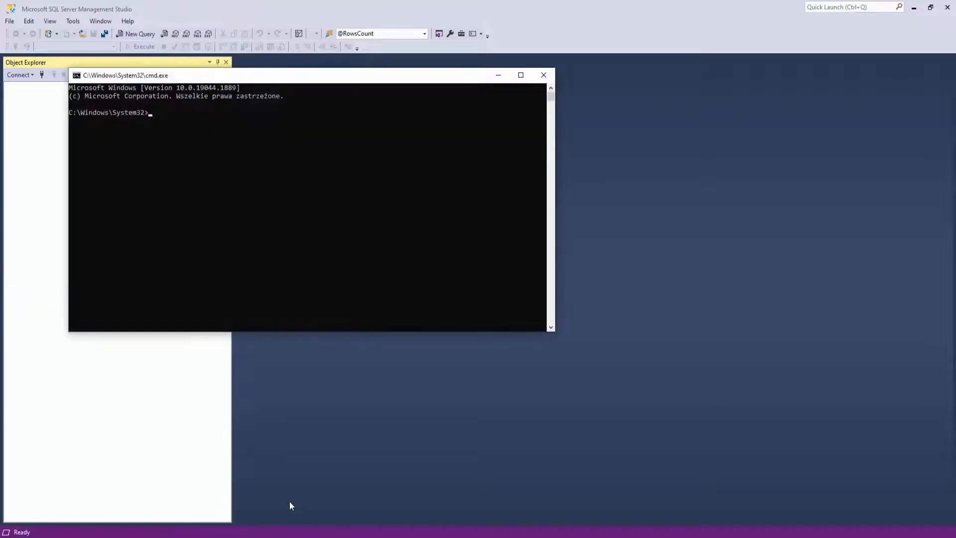
Step: Run 'sqllocaldb info' to list instances localhost, Mine, MSSQLLocalDB, studia and testone
type("sqllocal")
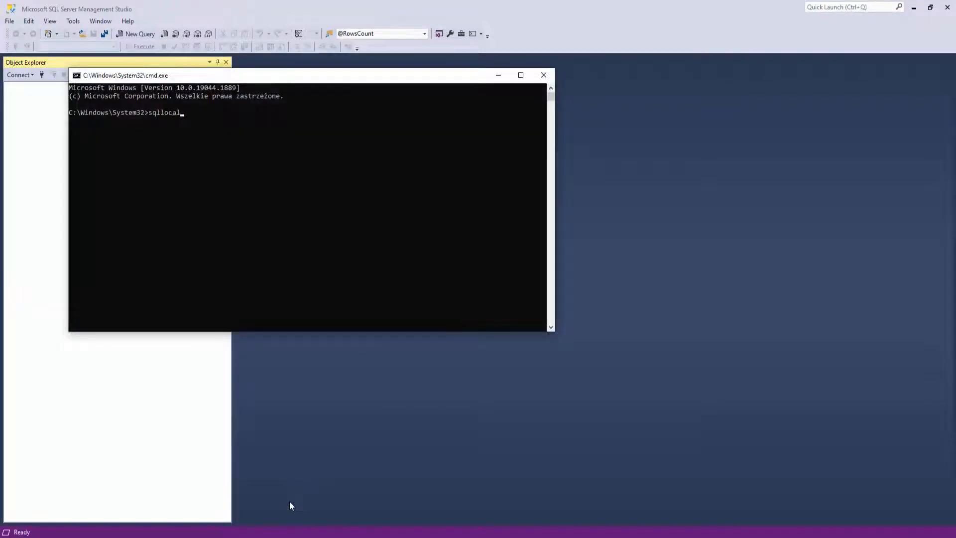
type("db")
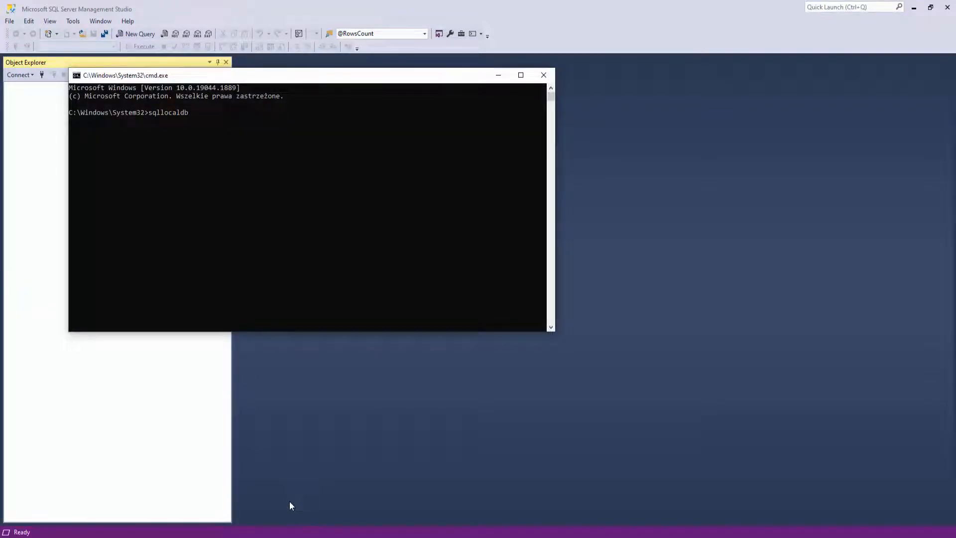
type("info")
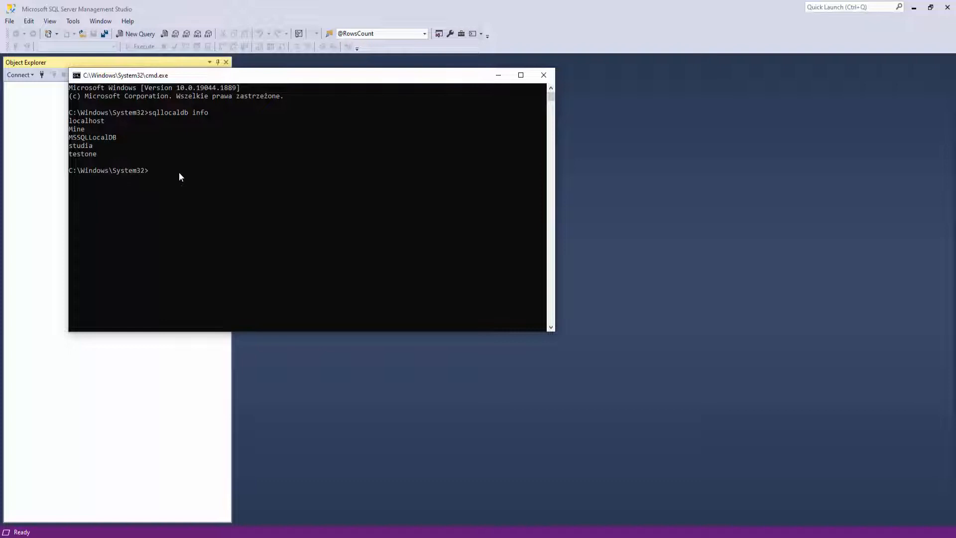
Step: Run 'sqllocaldb delete testone' and get the deletion confirmation
type("sqllocaldb delete test")
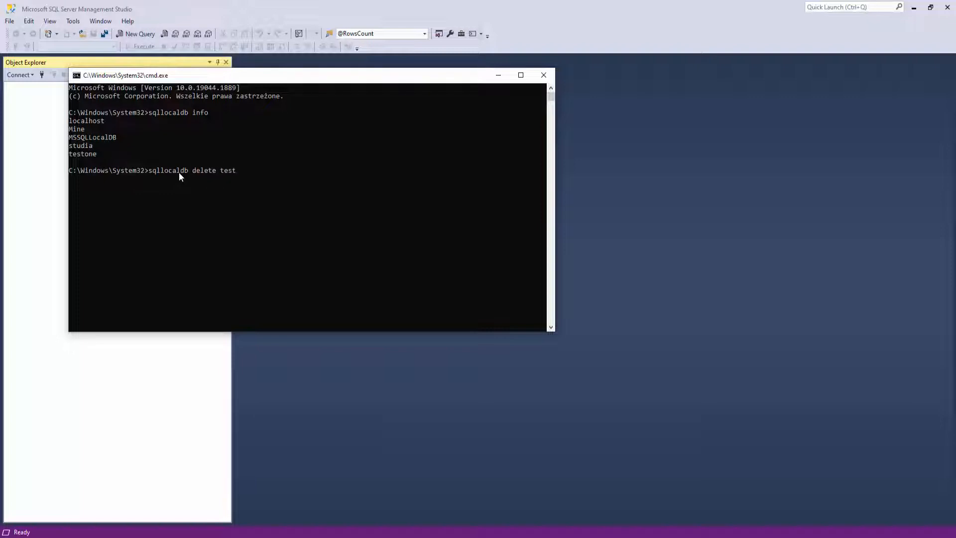
key("Enter")
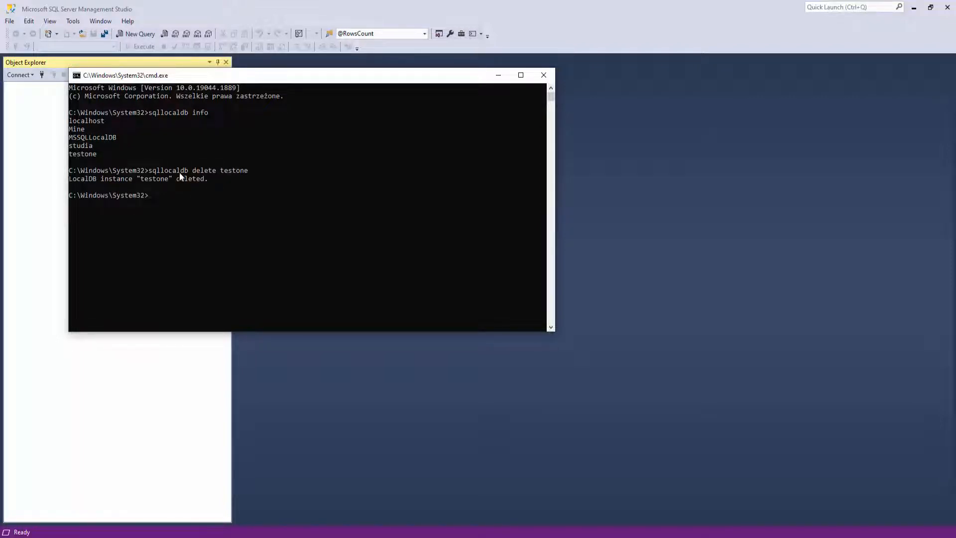
mouse_move(183, 188)
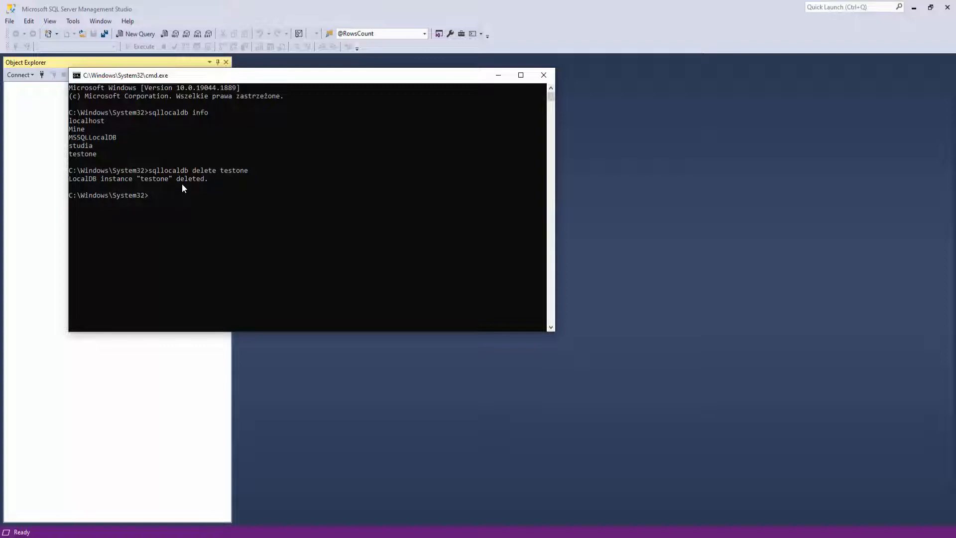
mouse_move(221, 203)
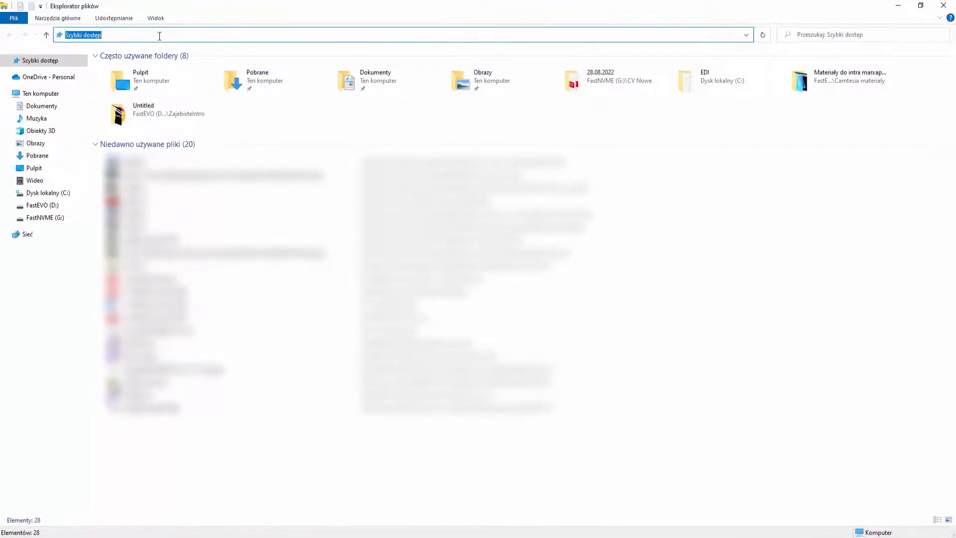
Step: Navigate File Explorer to %LOCALAPPDATA%, showing the AppData\Local folder
type("%")
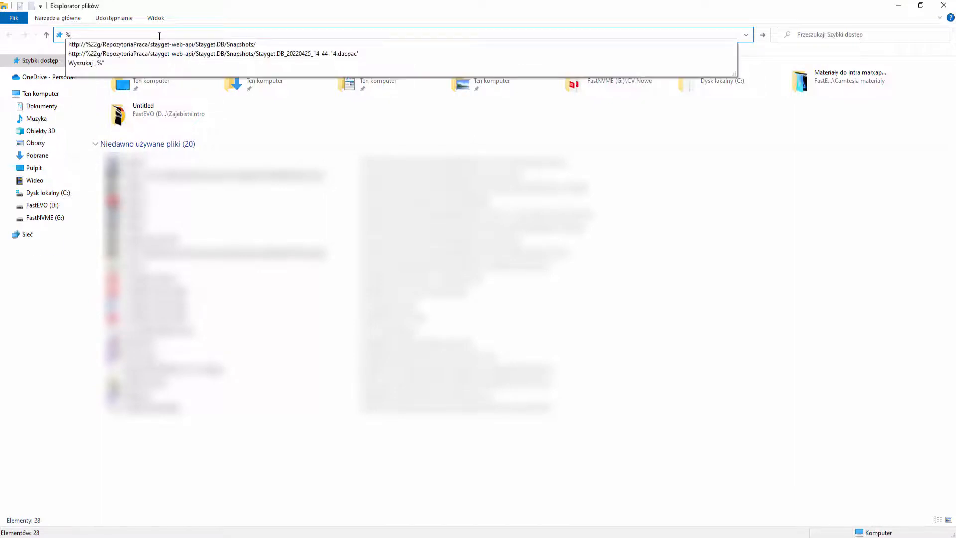
type("LOCAL")
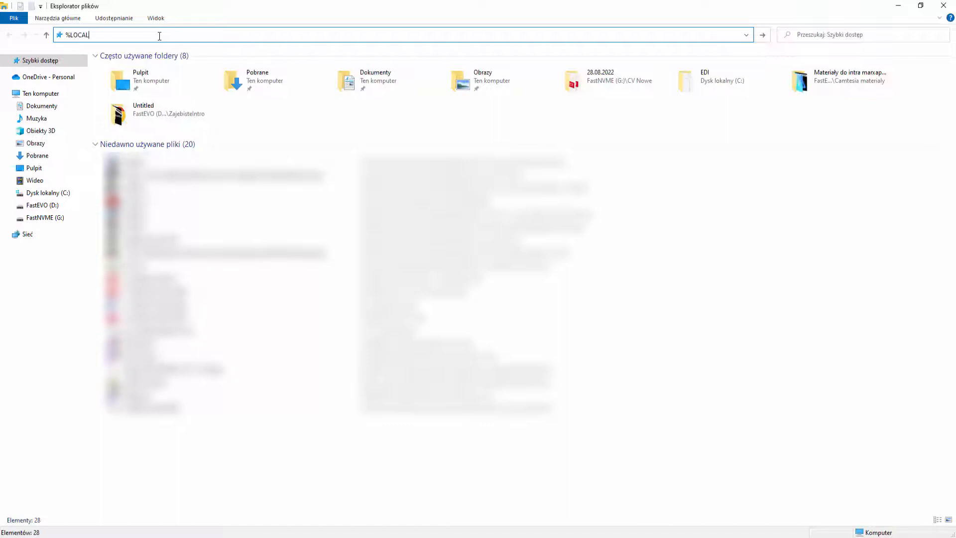
type("APP")
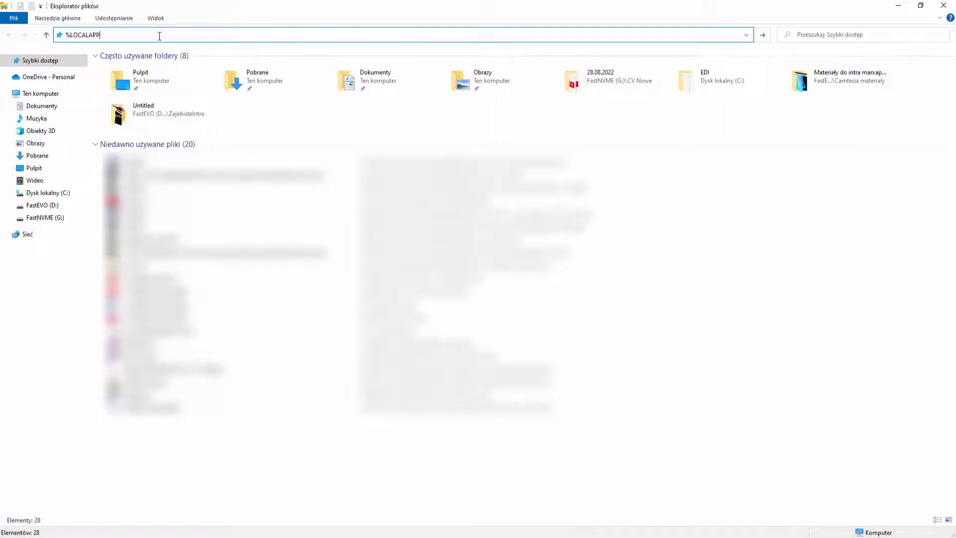
type("DATA")
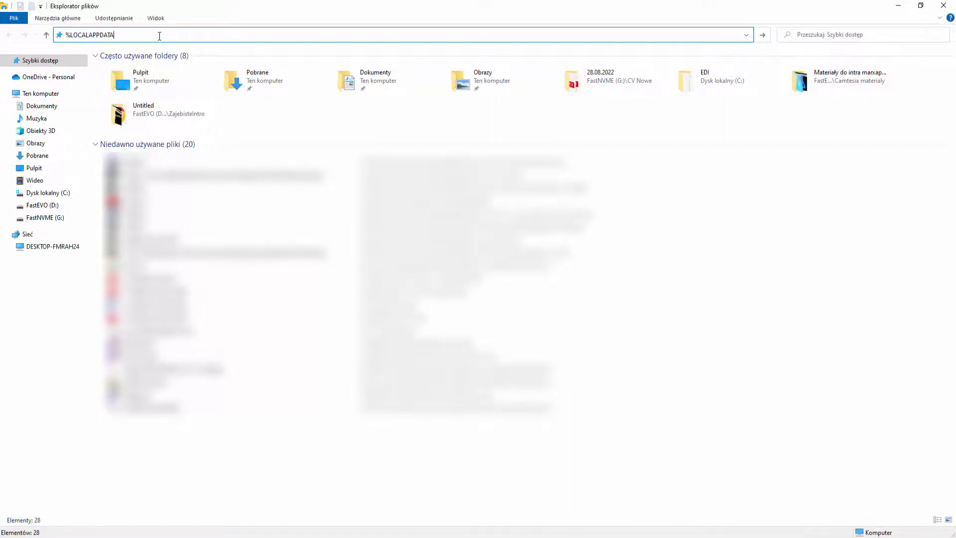
type("%")
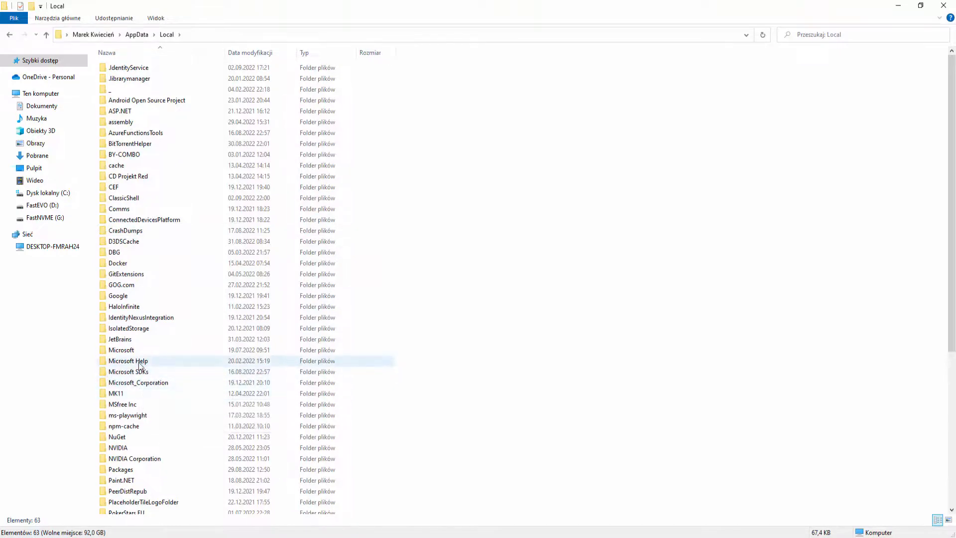
Step: Enter Microsoft, then Microsoft SQL Server Local DB, reaching its Instances folder
double_click(121, 349)
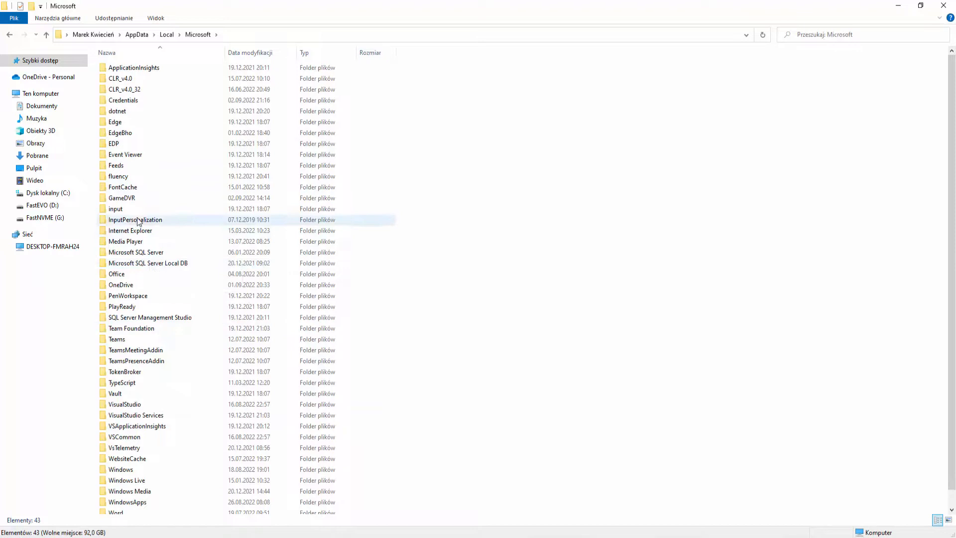
mouse_move(147, 263)
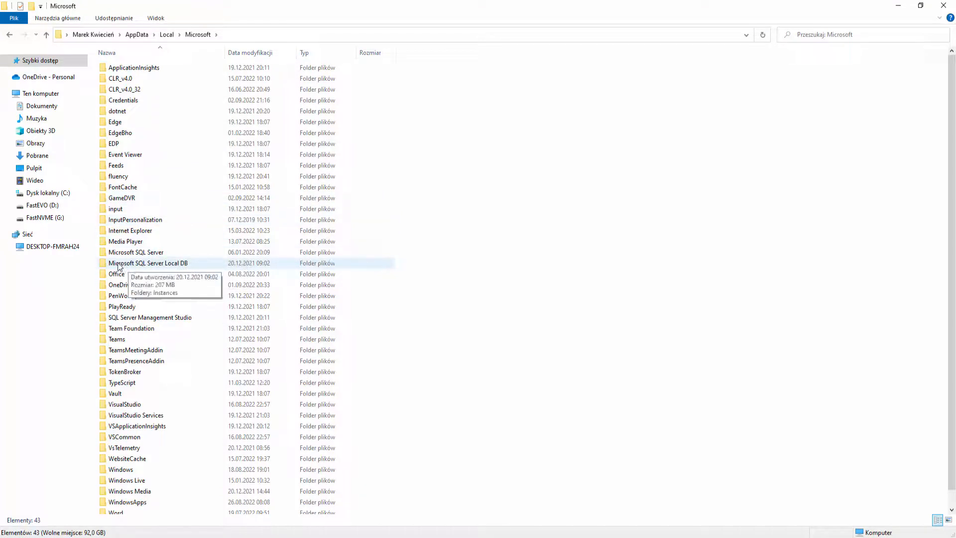
double_click(148, 262)
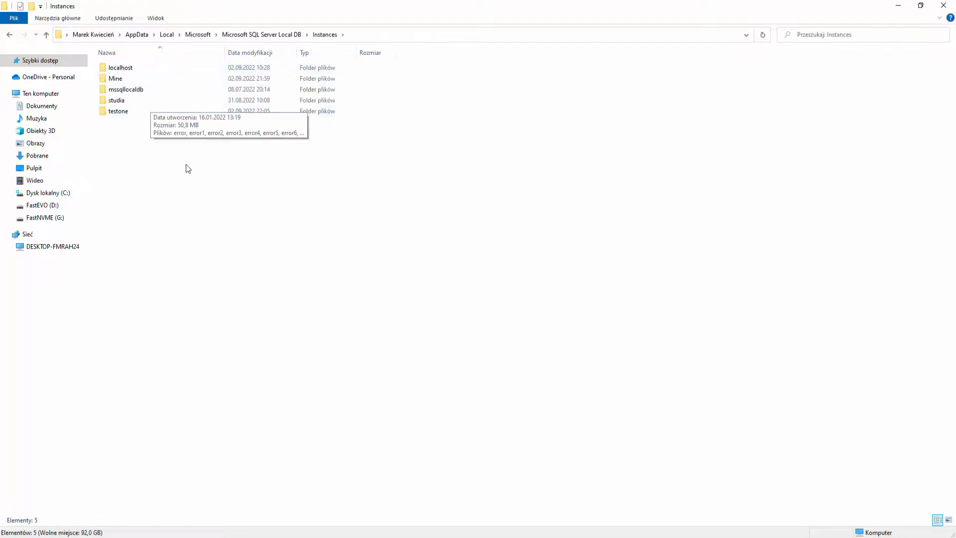
Step: Select all five instance folders, showing testone still present among them
key("ctrl+a")
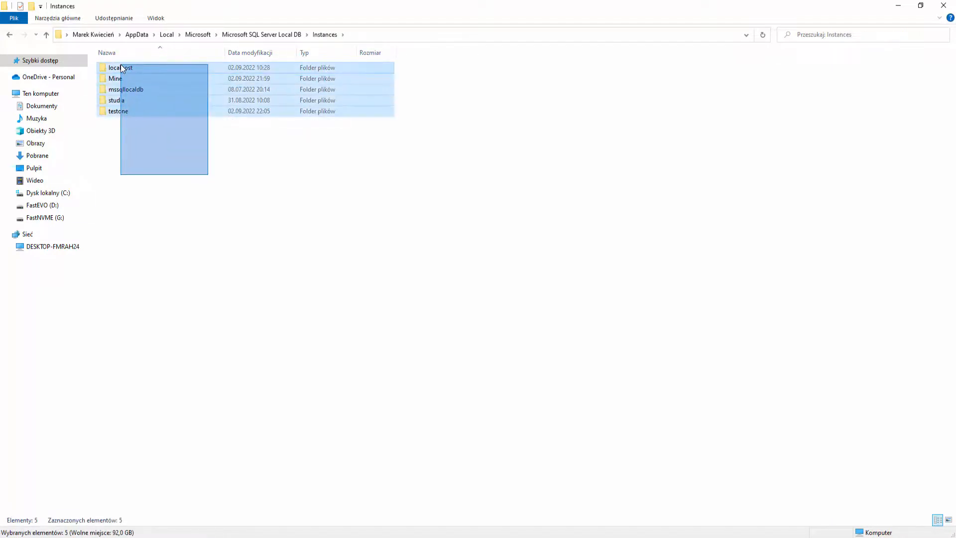
left_click(197, 285)
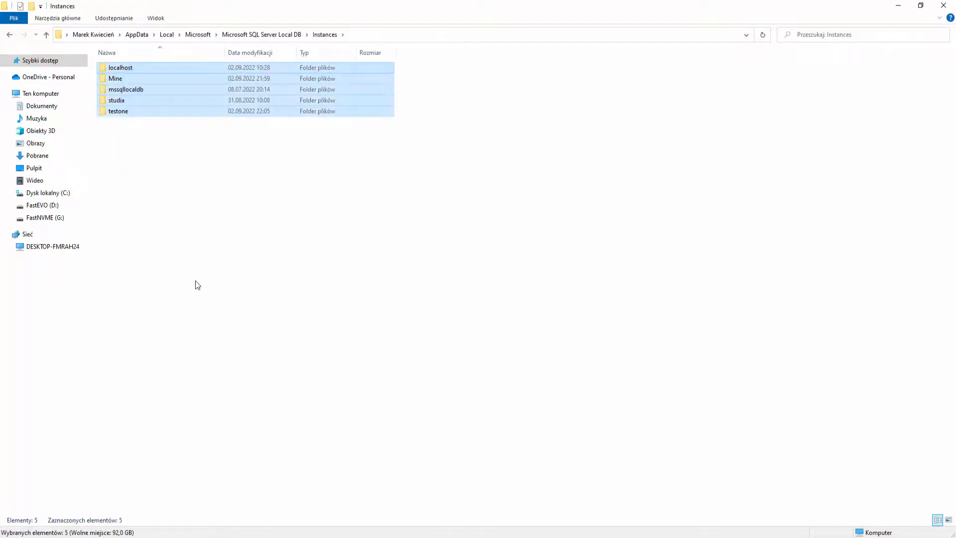